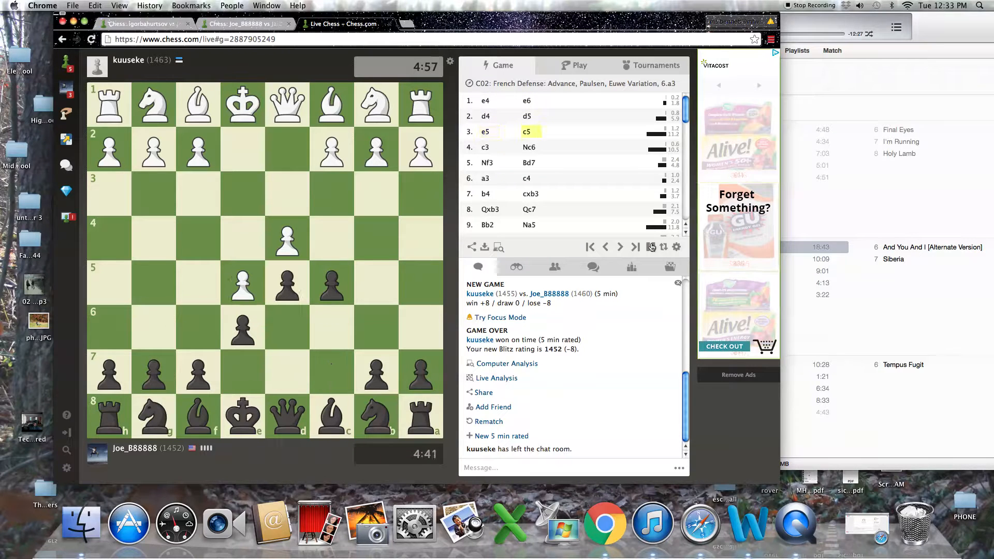
# - Step through the French Defense game's moves, then close its tab to reveal the Bird's Opening game
pyautogui.click(620, 246)
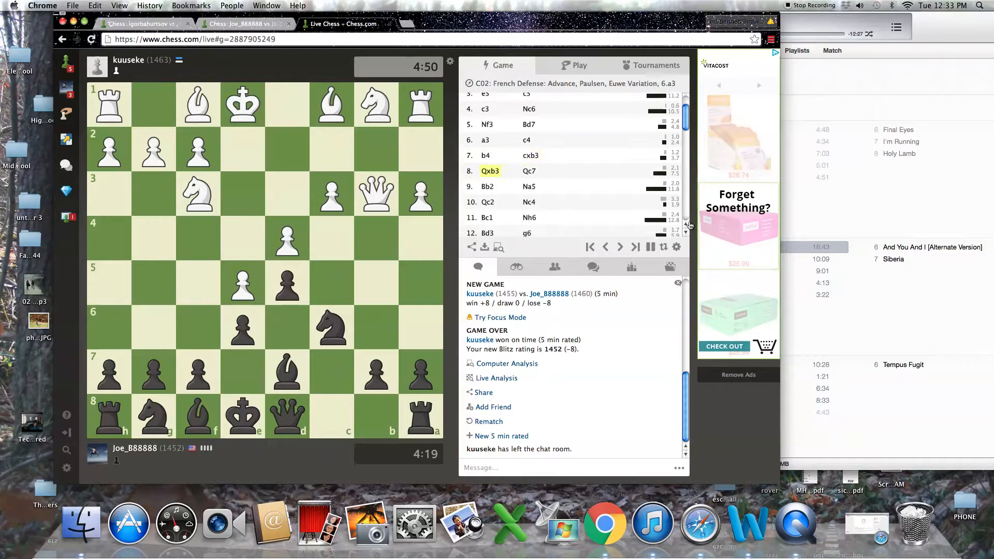
pyautogui.click(621, 247)
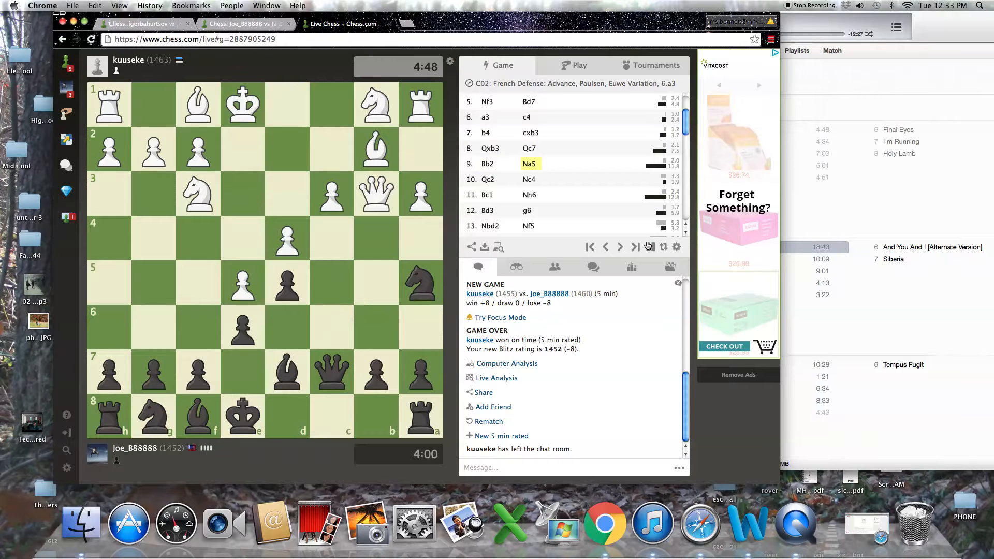
pyautogui.click(620, 247)
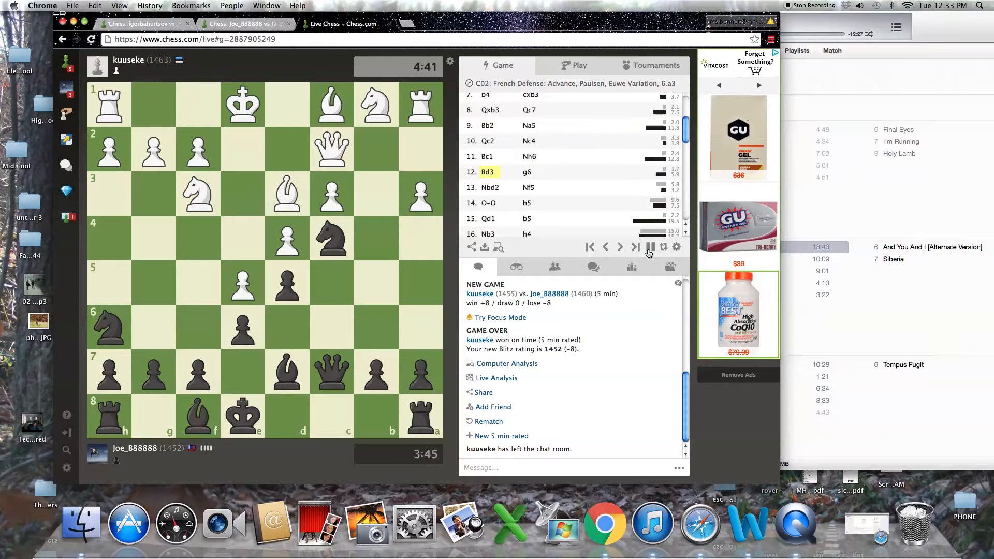
pyautogui.click(619, 247)
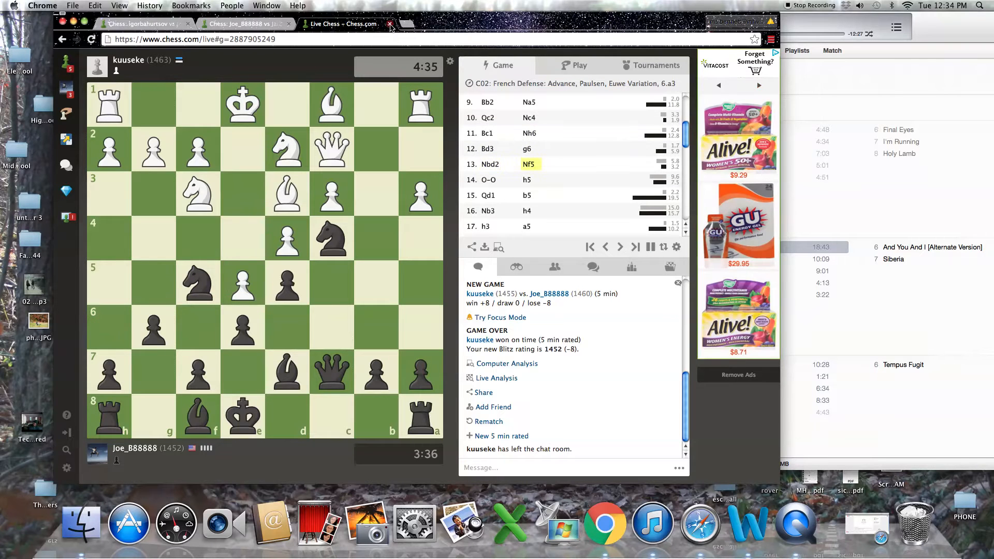
pyautogui.click(390, 24)
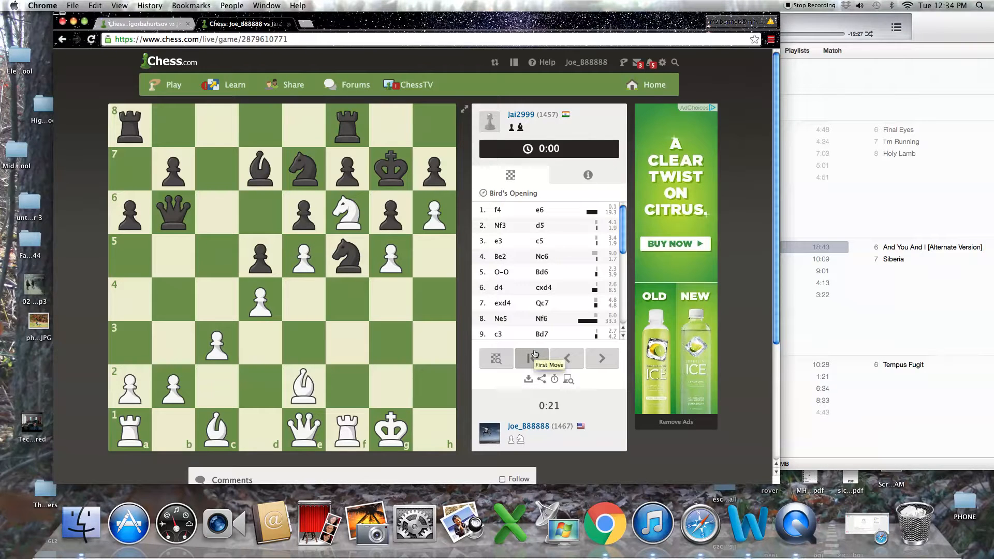
# - Reset the Bird's Opening game to the start and auto-replay it to its final move
pyautogui.click(531, 359)
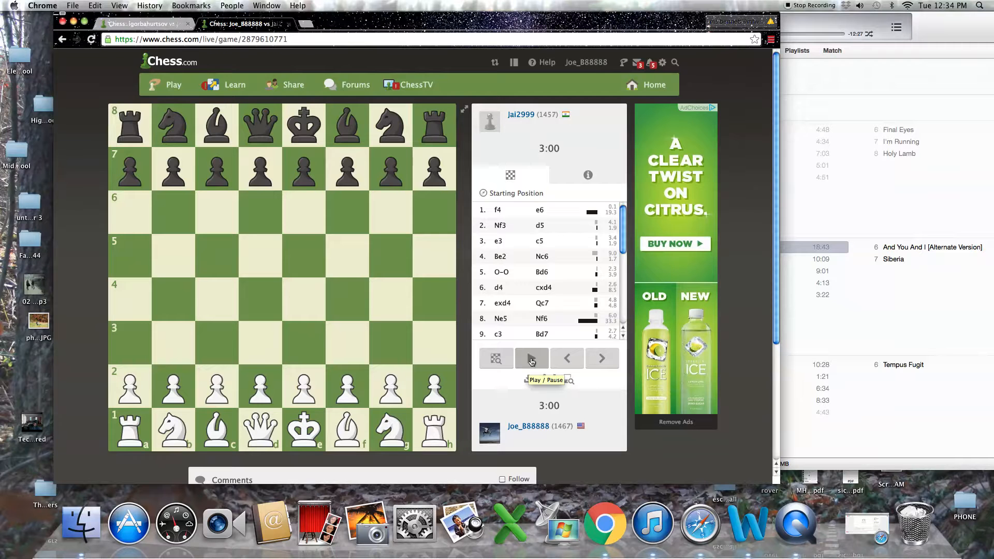
pyautogui.click(532, 358)
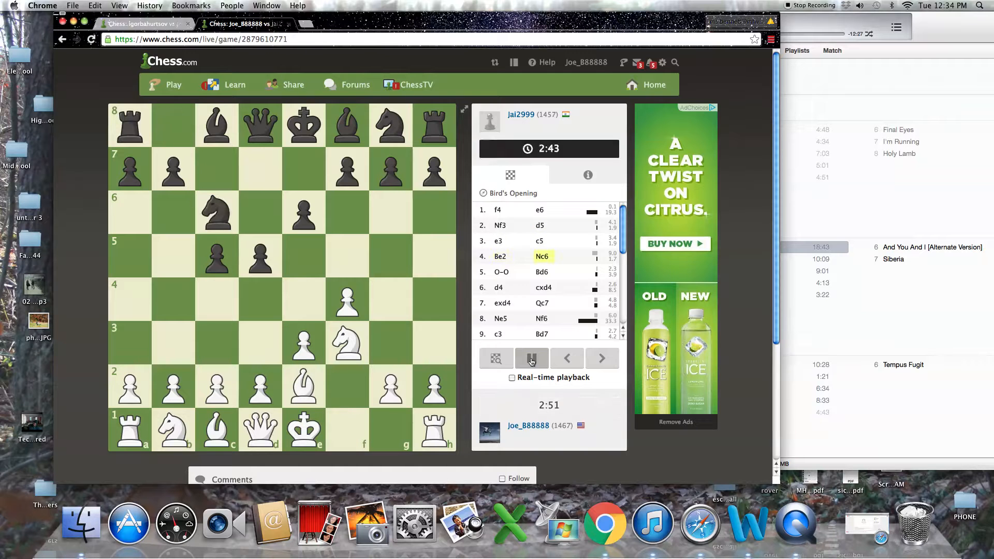
pyautogui.click(532, 359)
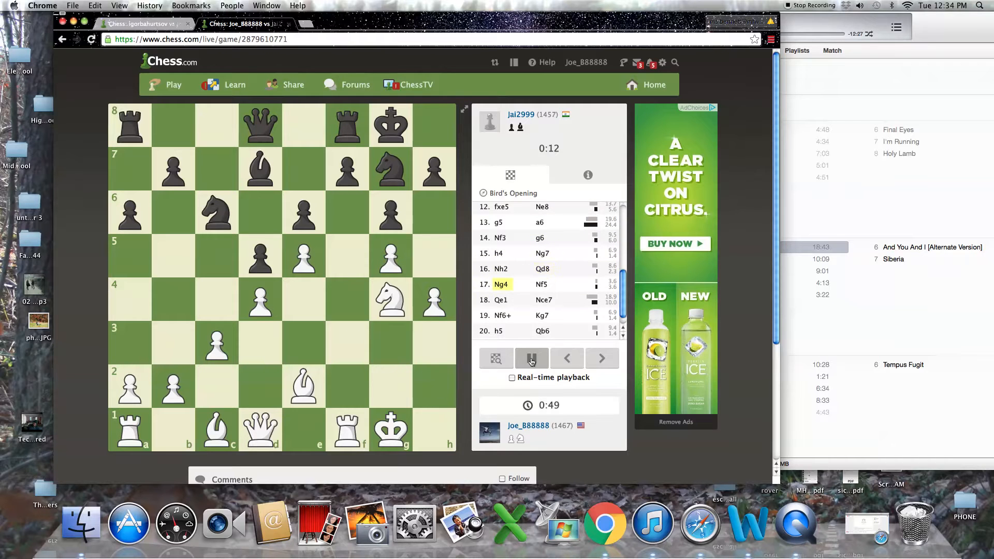
pyautogui.click(532, 358)
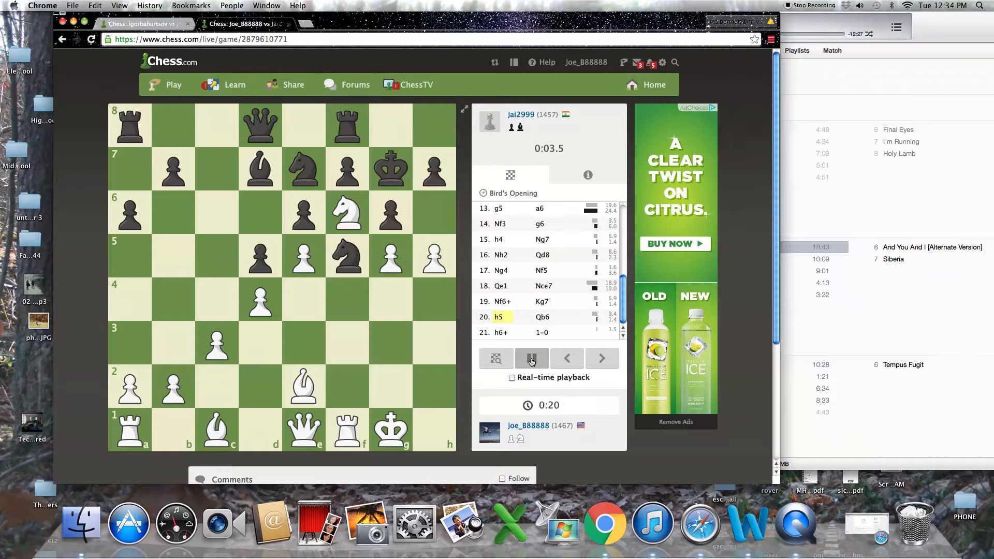
pyautogui.click(531, 359)
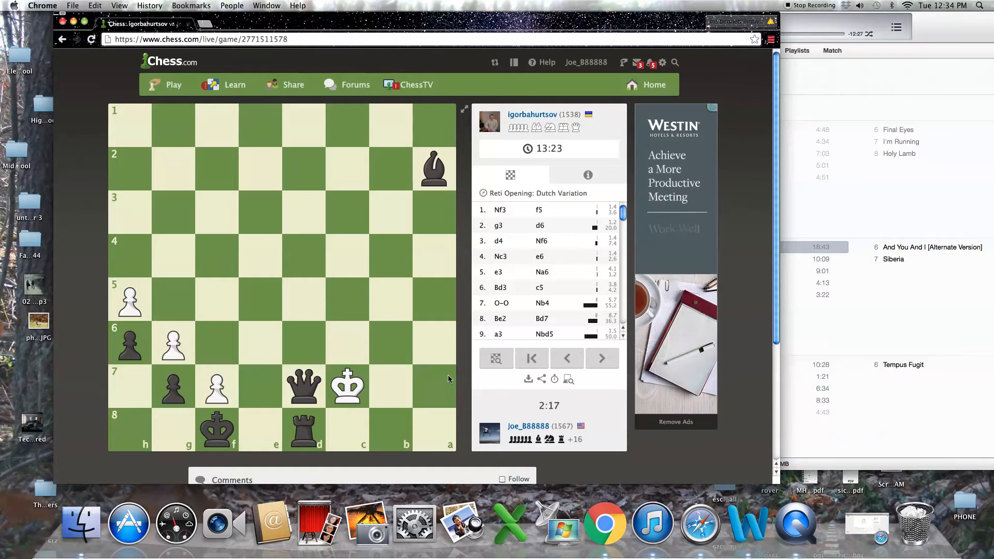
pyautogui.click(531, 358)
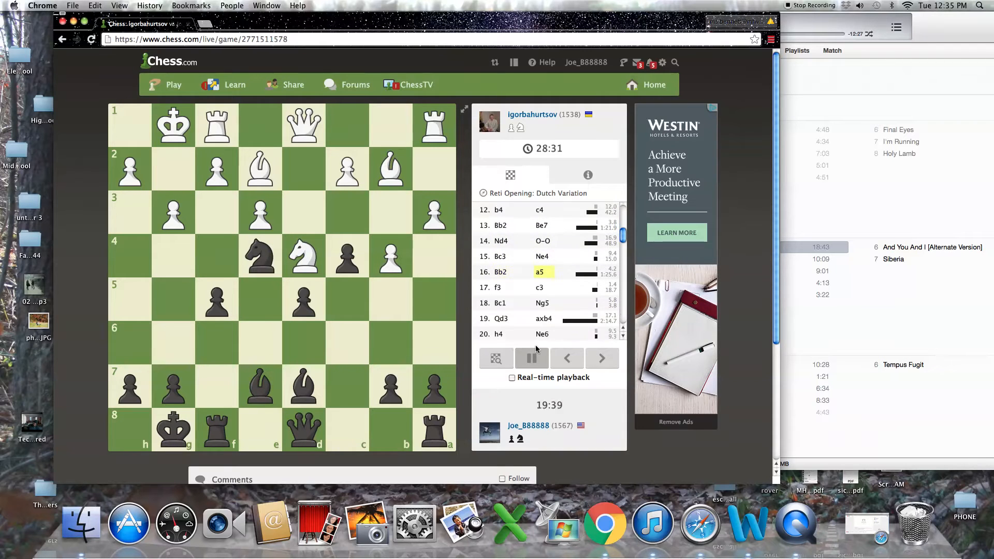
pyautogui.click(568, 358)
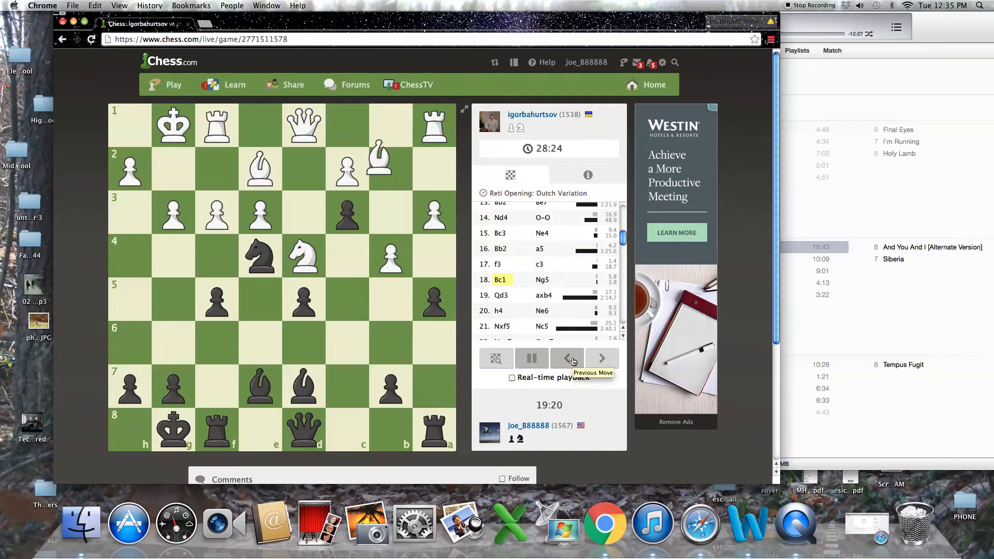
pyautogui.click(601, 359)
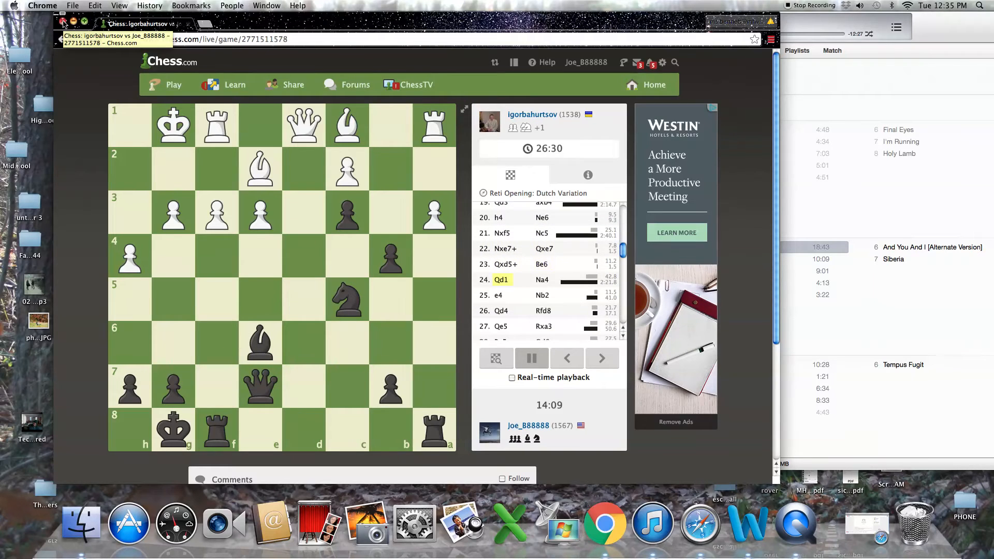
# - Advance the Reti Dutch replay from move 24 to move 45, past the pawn promotion
pyautogui.click(601, 358)
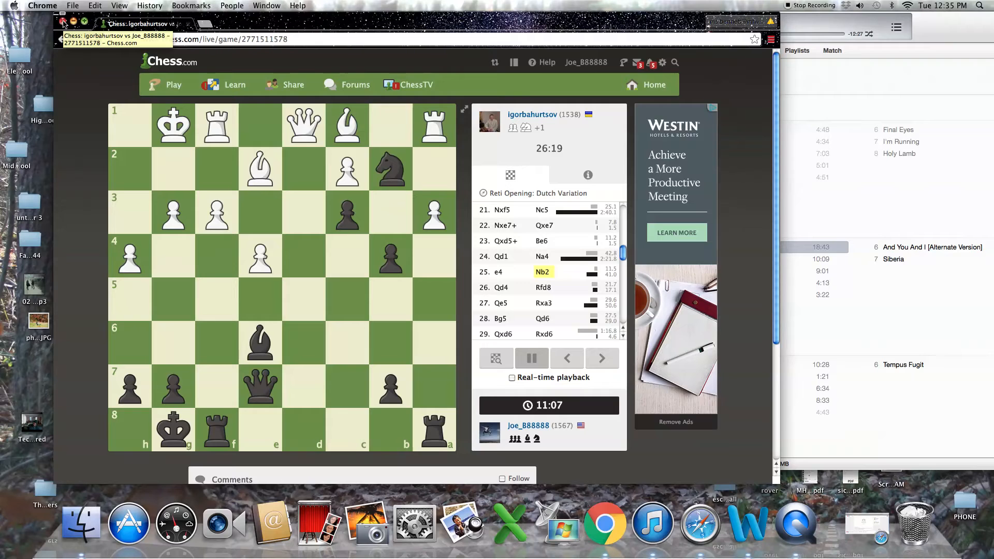
pyautogui.click(601, 359)
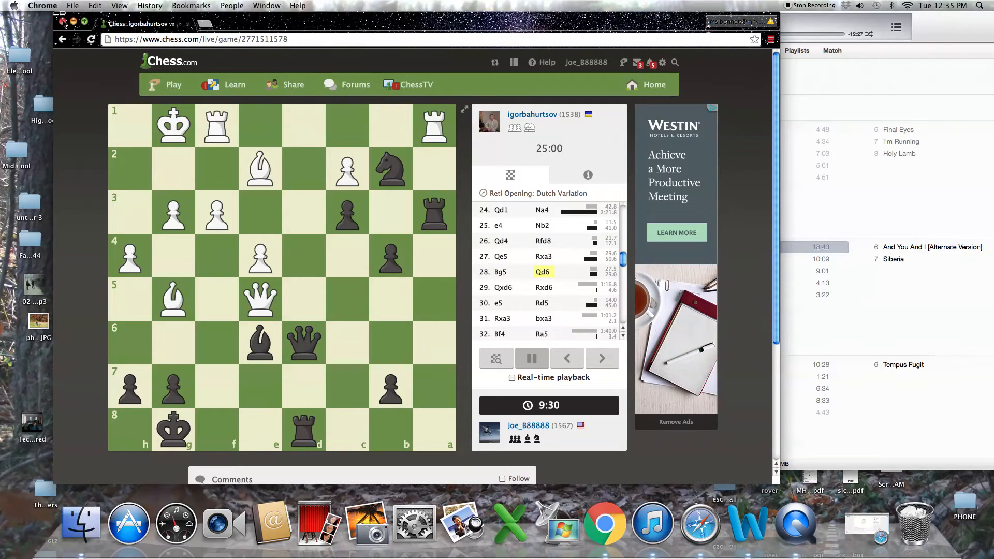
pyautogui.click(601, 358)
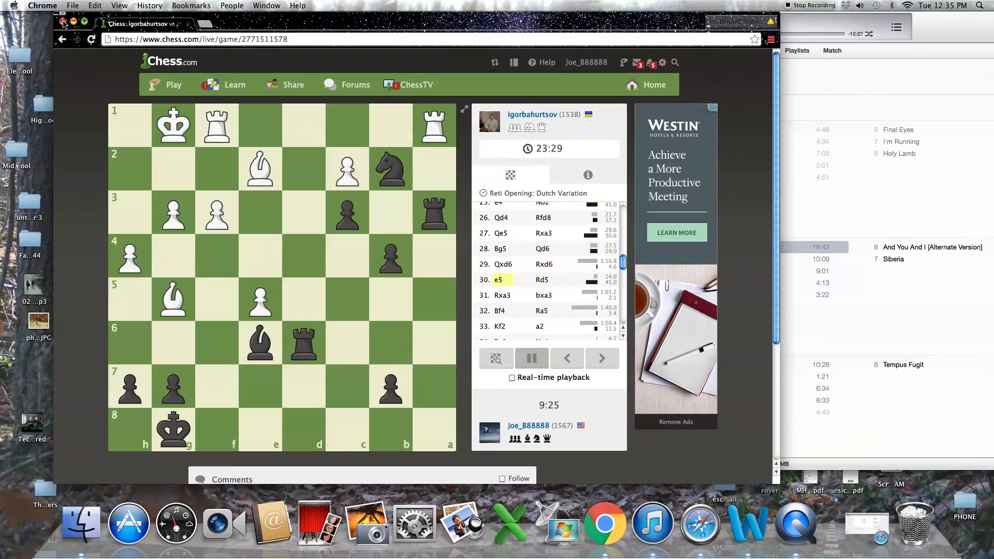
pyautogui.click(601, 359)
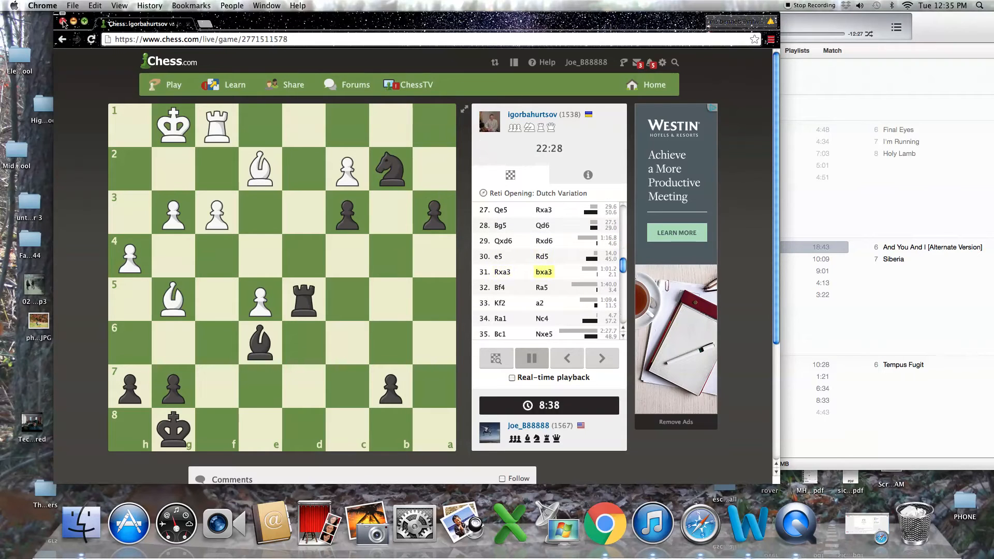
pyautogui.click(601, 358)
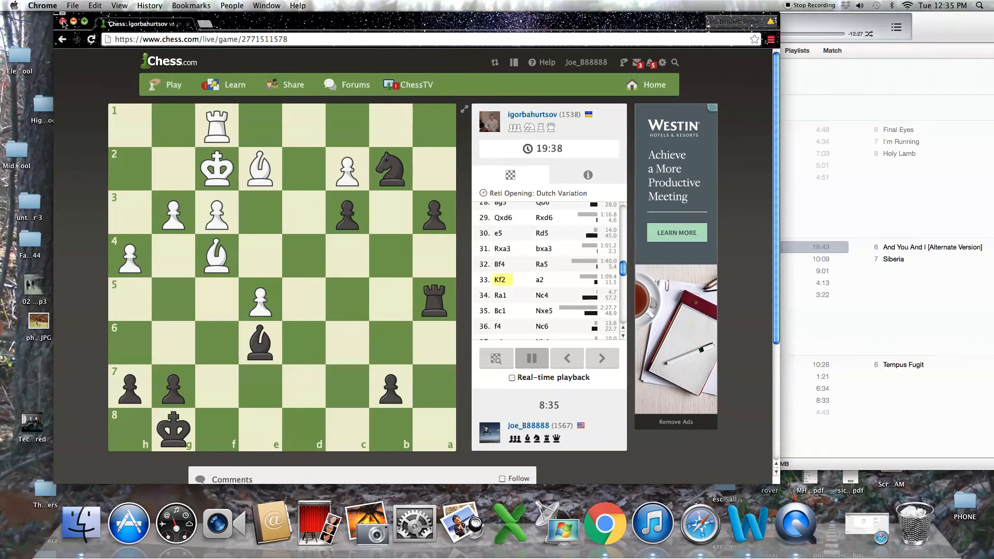
pyautogui.click(602, 358)
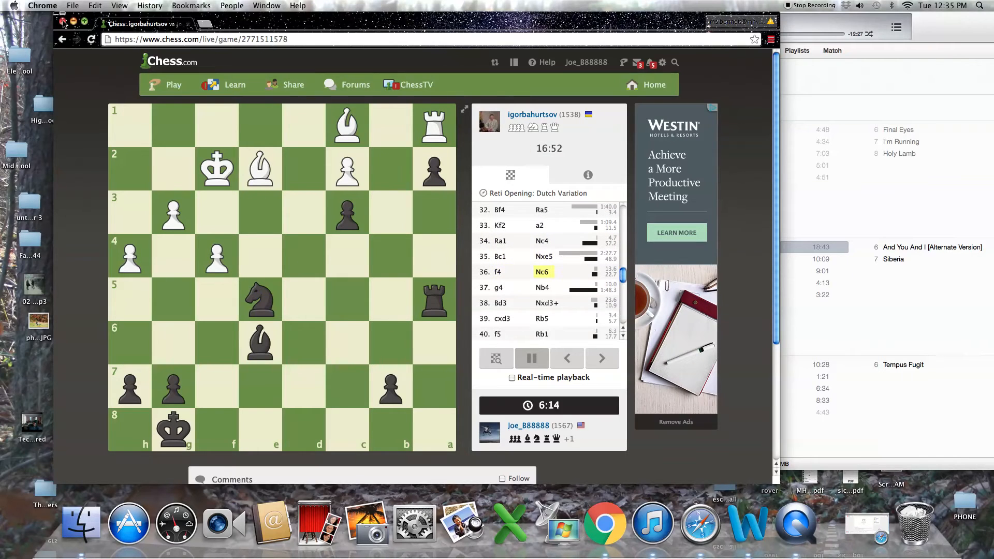
pyautogui.click(601, 359)
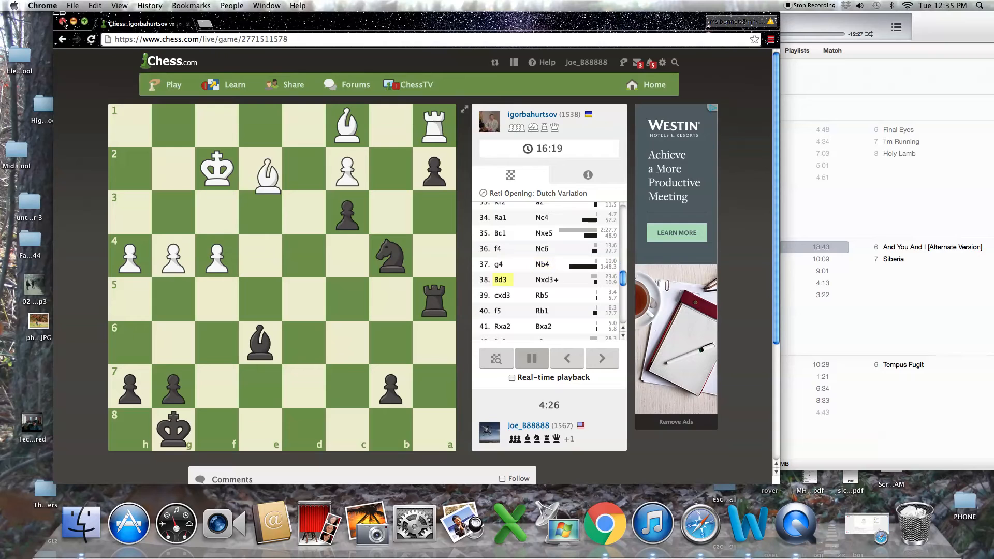
pyautogui.click(601, 358)
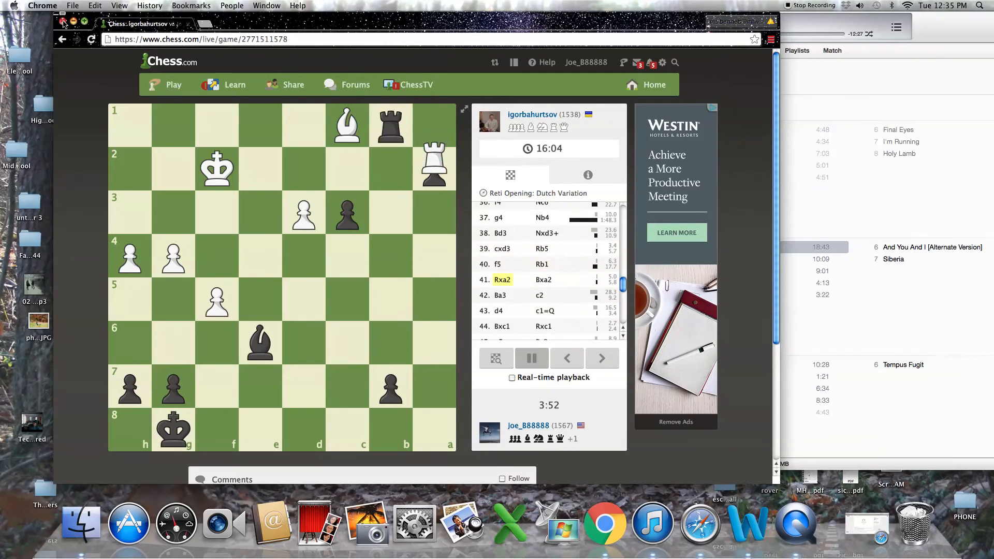
pyautogui.click(601, 358)
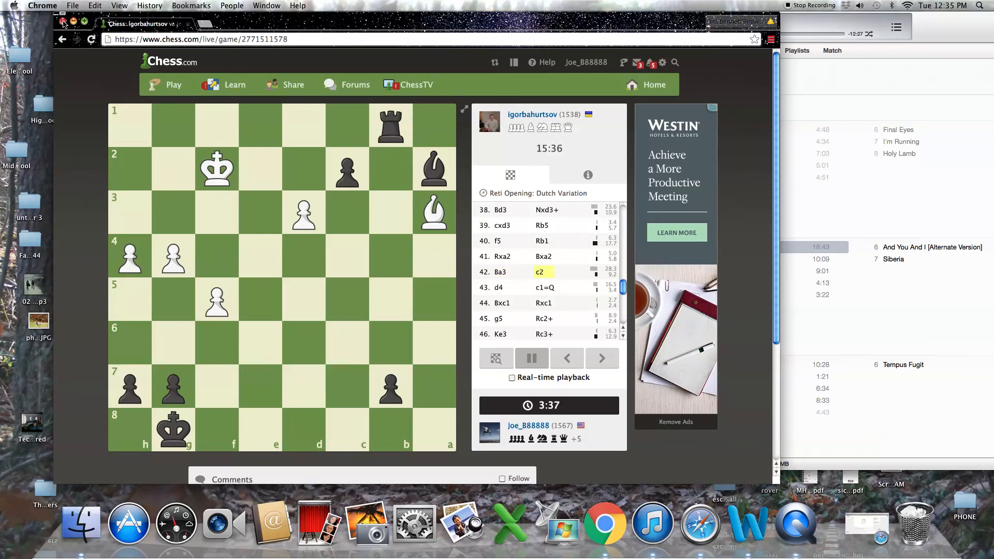
pyautogui.click(601, 358)
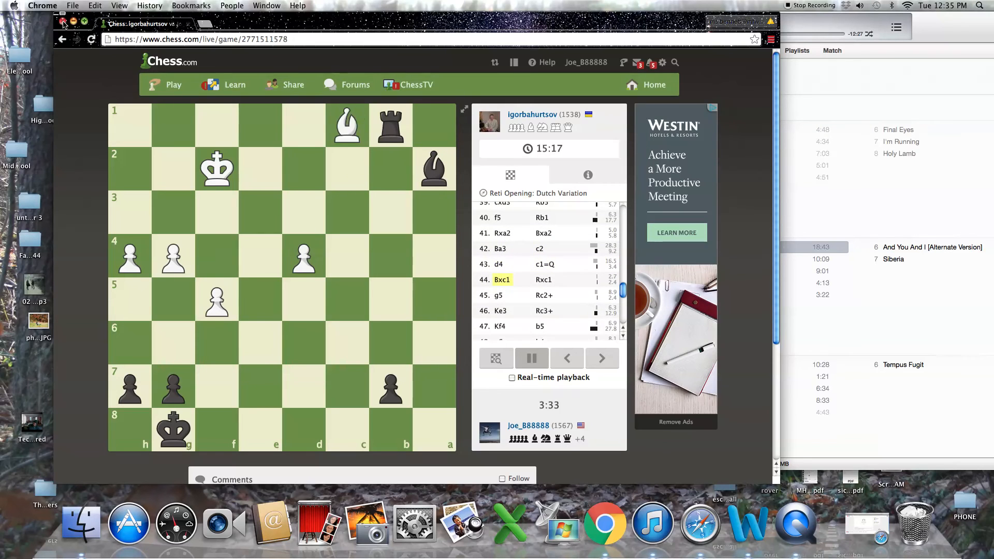
pyautogui.click(602, 359)
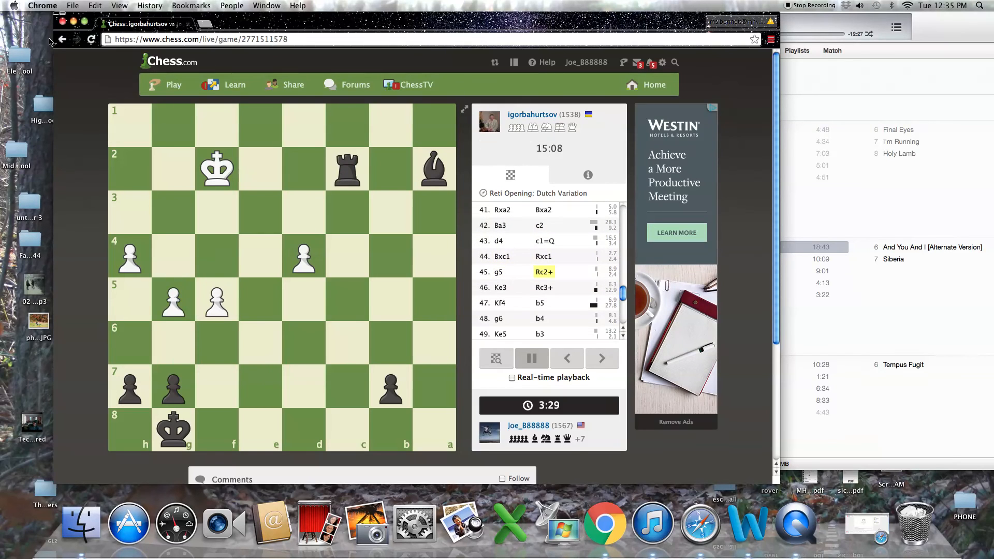